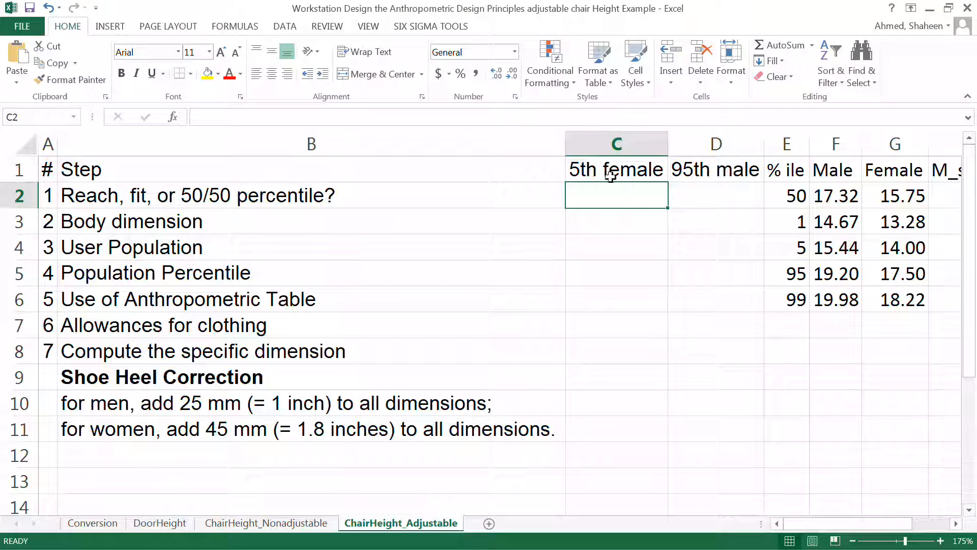
pyautogui.moveTo(722, 205)
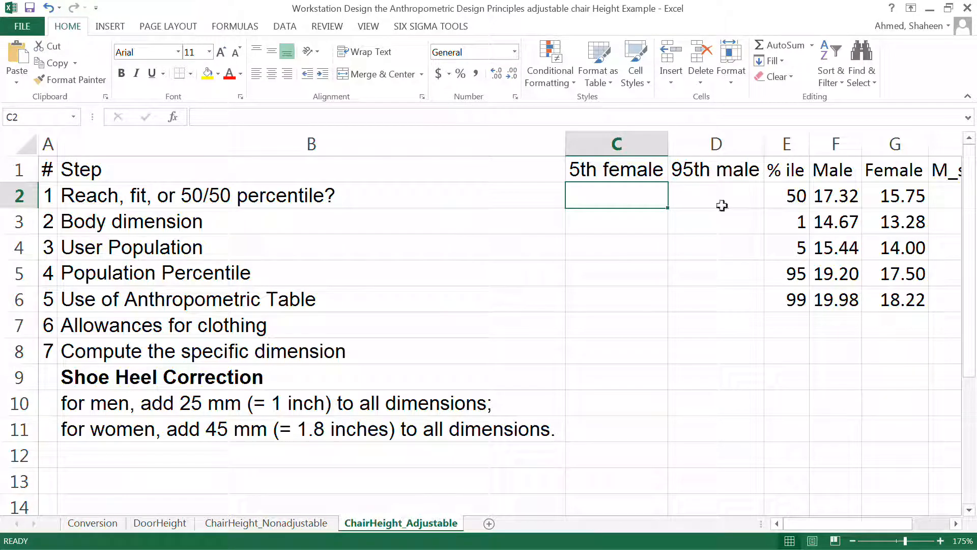
pyautogui.moveTo(655, 209)
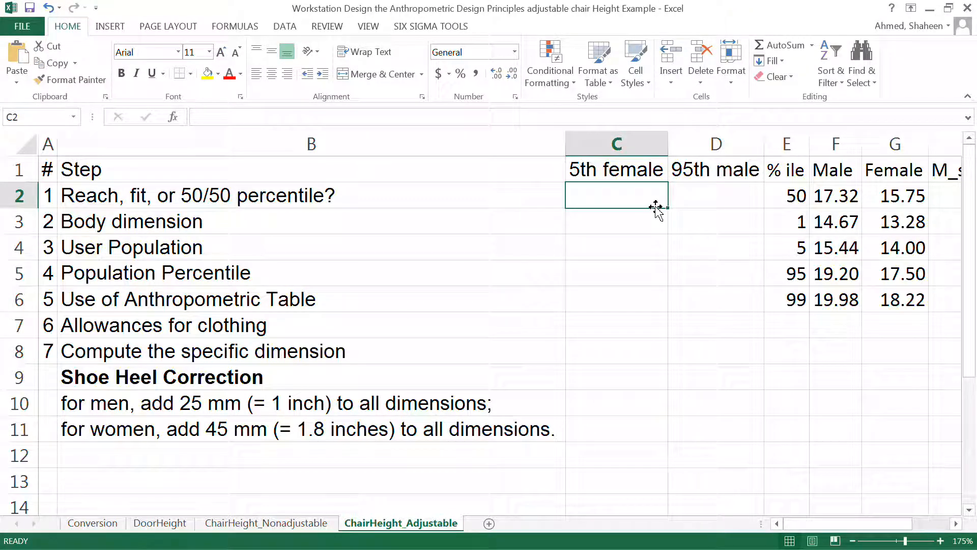
# Step: Enter Reach and Fit for step 1, then Popliteal in C3 copied across to D3
pyautogui.write('Reach')
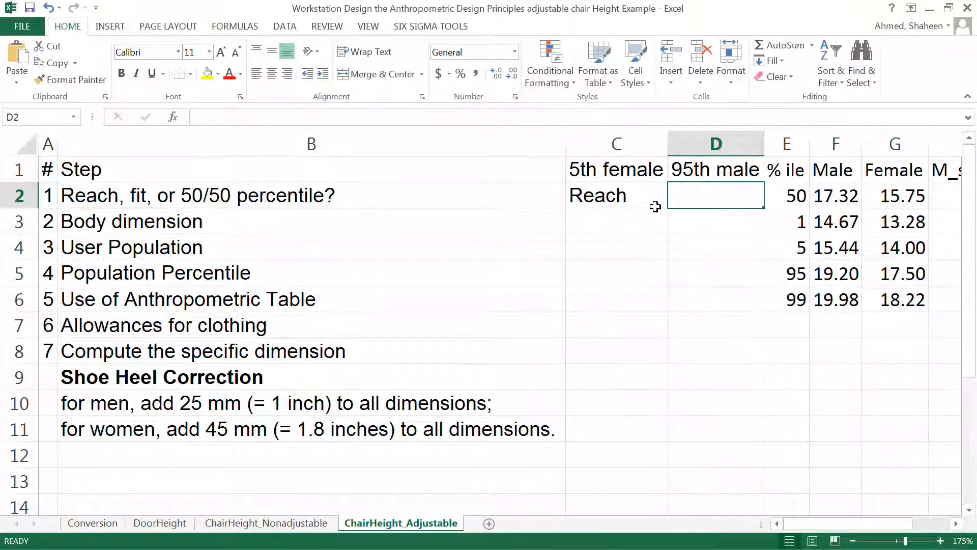
pyautogui.write('Fit')
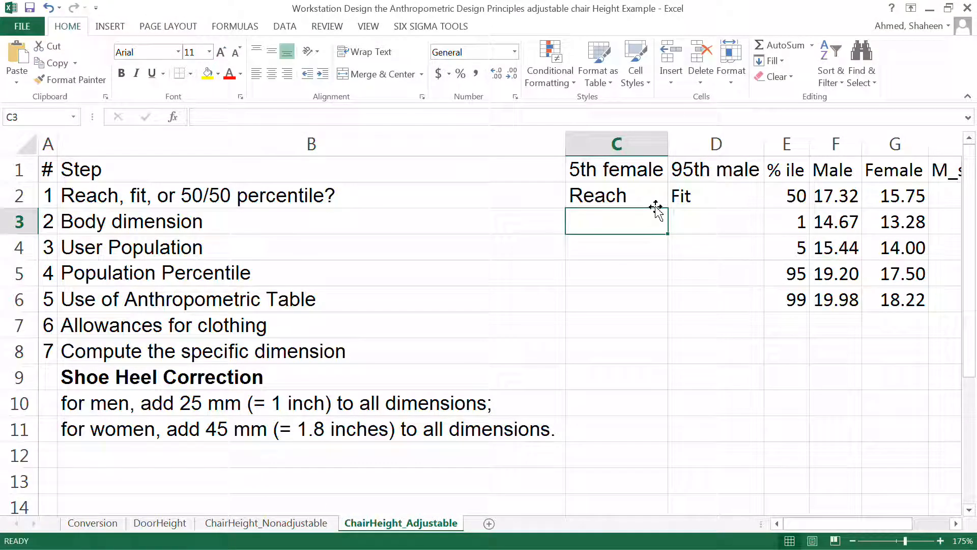
pyautogui.write('Popl')
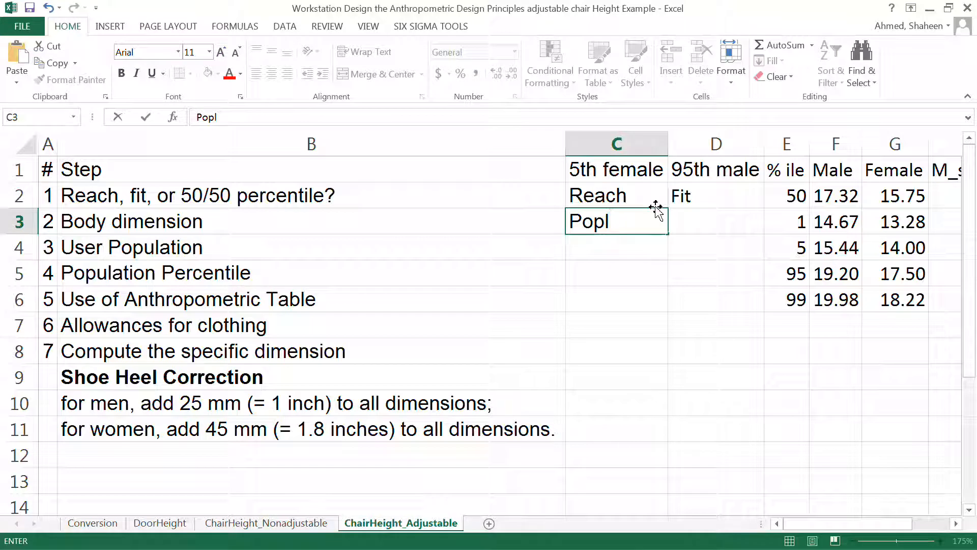
pyautogui.write('it')
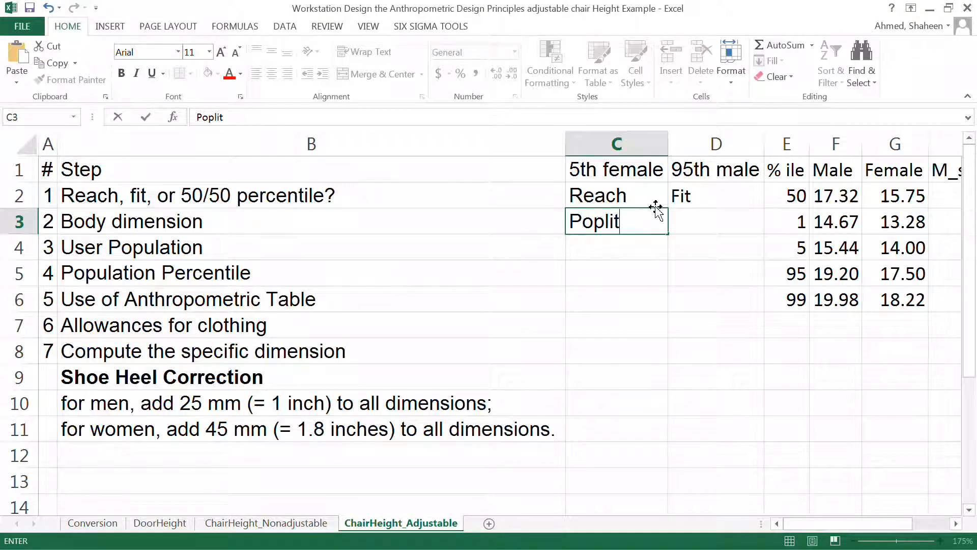
pyautogui.write('eal')
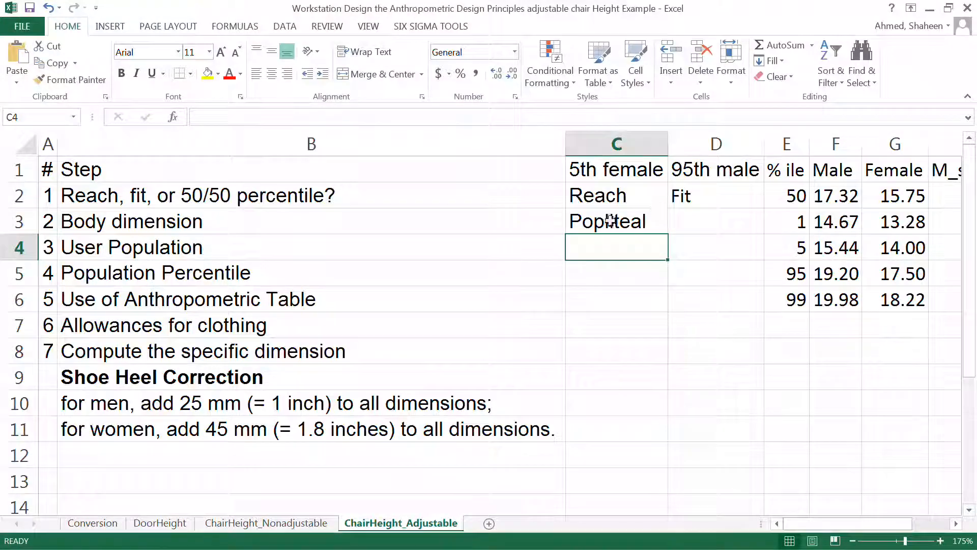
pyautogui.click(616, 222)
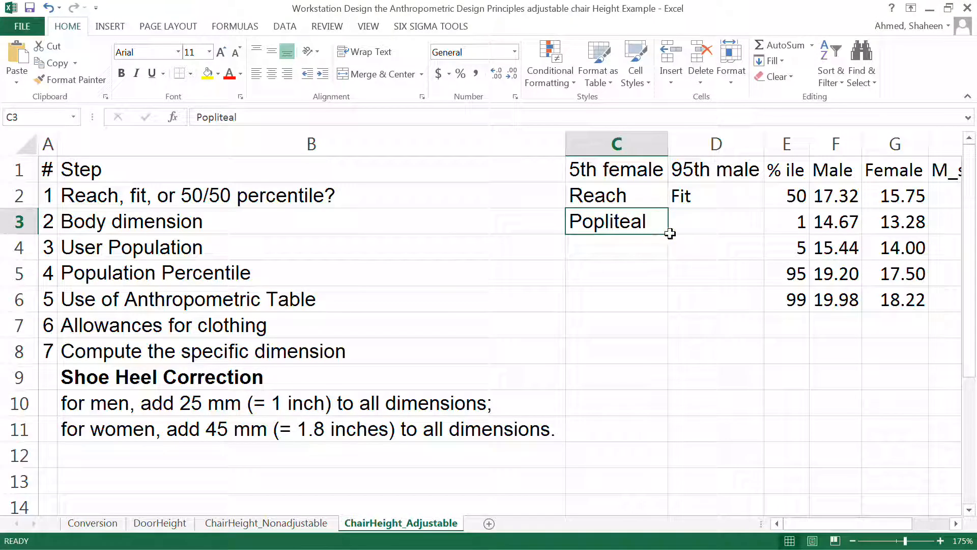
pyautogui.moveTo(616, 222); pyautogui.dragTo(716, 222)
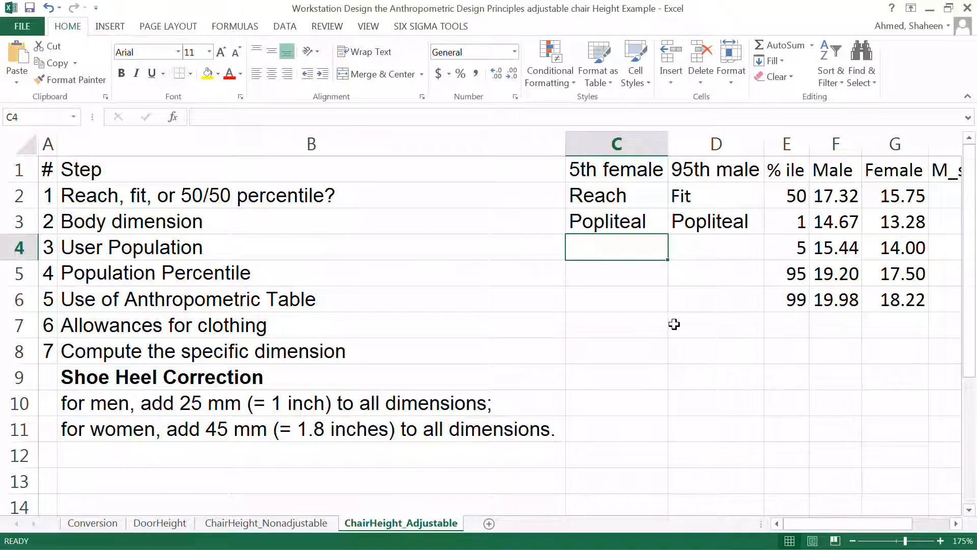
# Step: Enter female in C4 and male in D4 as the user populations
pyautogui.write('f')
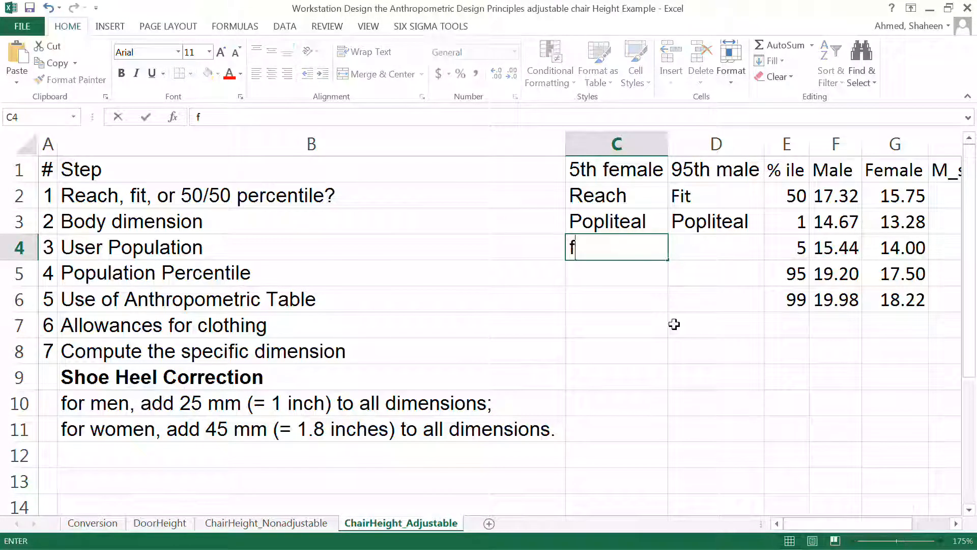
pyautogui.write('emale')
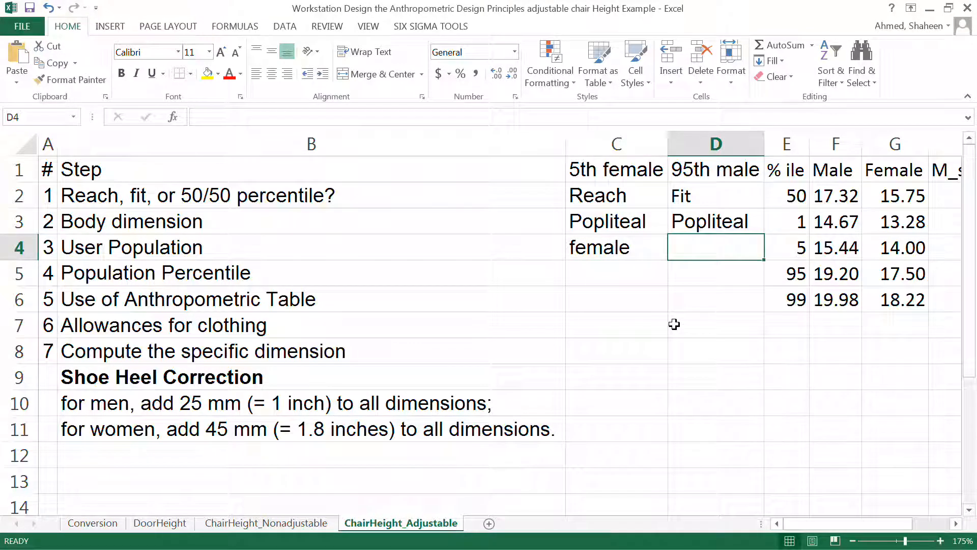
pyautogui.write('male')
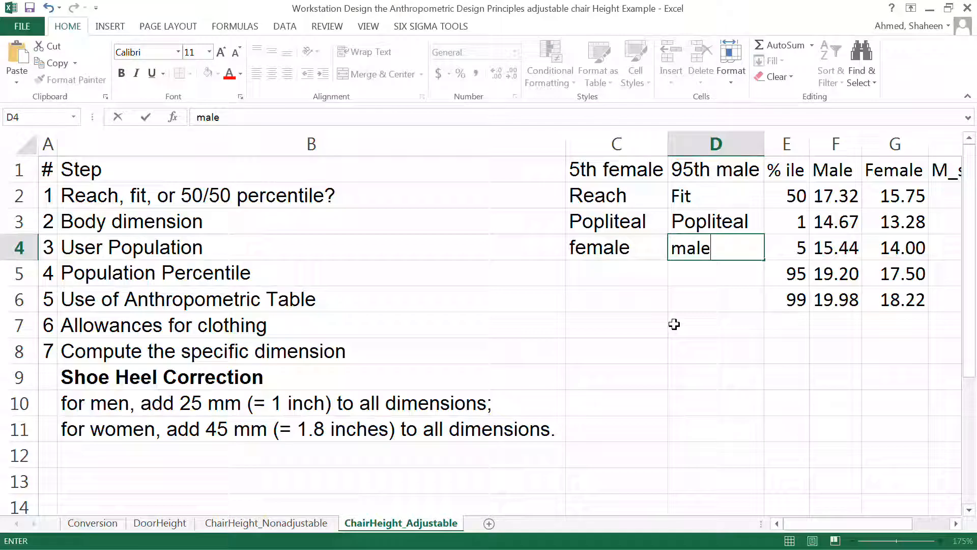
# Step: Enter percentiles 5th in C5 and 95th in D5, and begin a formula in C6
pyautogui.click(616, 273)
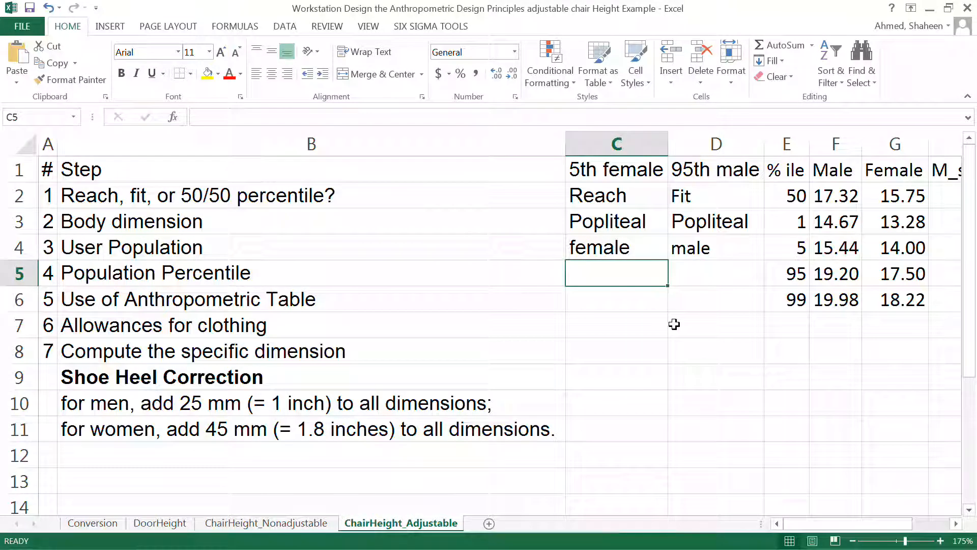
pyautogui.write('5')
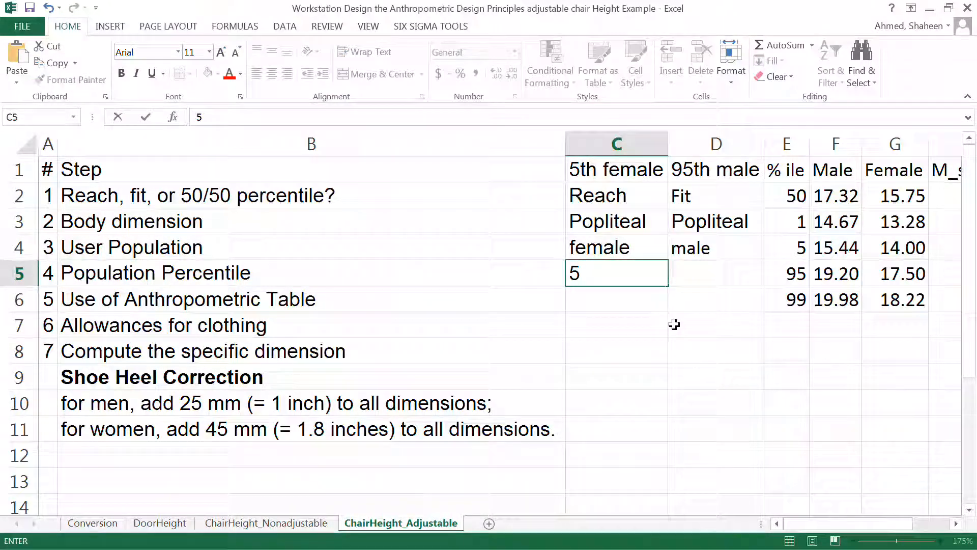
pyautogui.write('th')
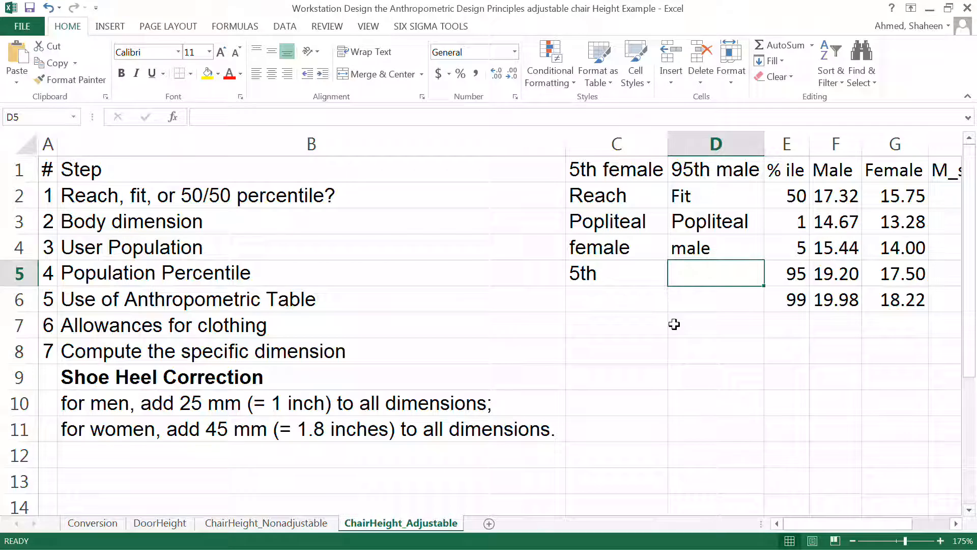
pyautogui.write('95th')
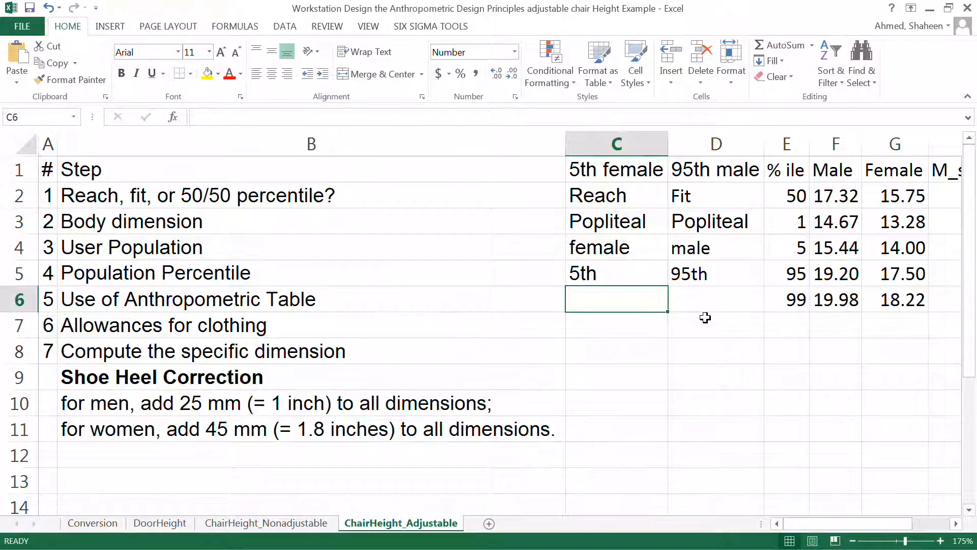
pyautogui.write('=')
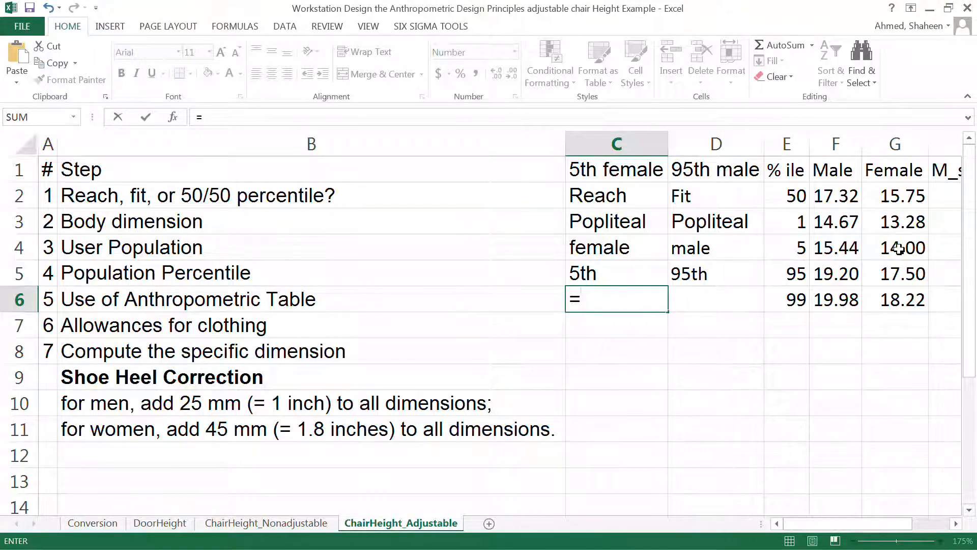
# Step: Reference the table values 14.00 in C6 and 19.20 in D6
pyautogui.click(894, 247)
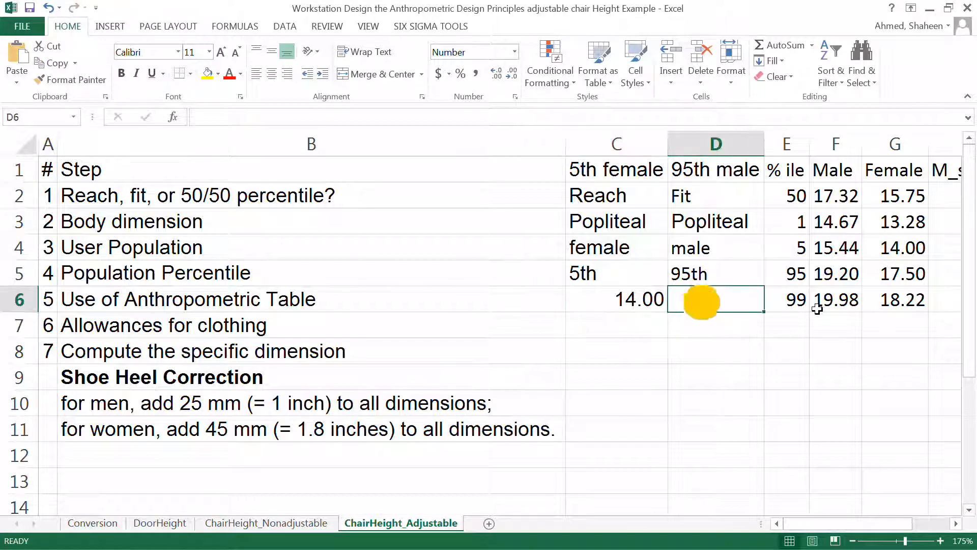
pyautogui.write('=')
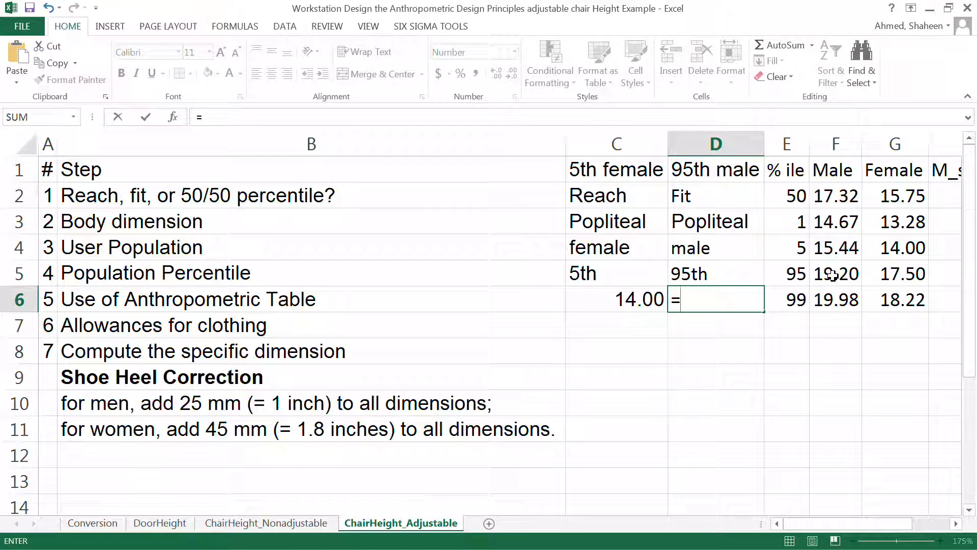
pyautogui.click(836, 274)
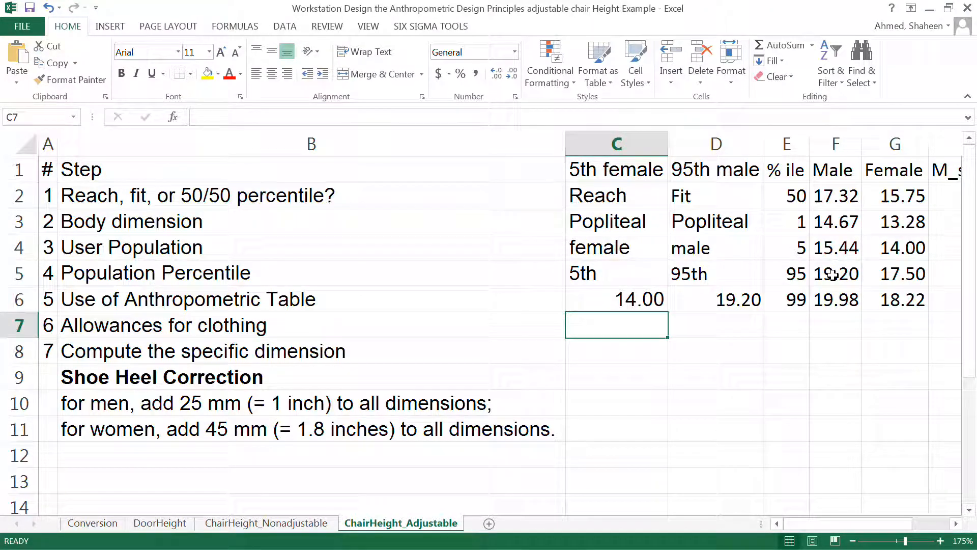
# Step: Enter the 1.8 clothing allowance for the 5th-percentile female
pyautogui.write('1.8')
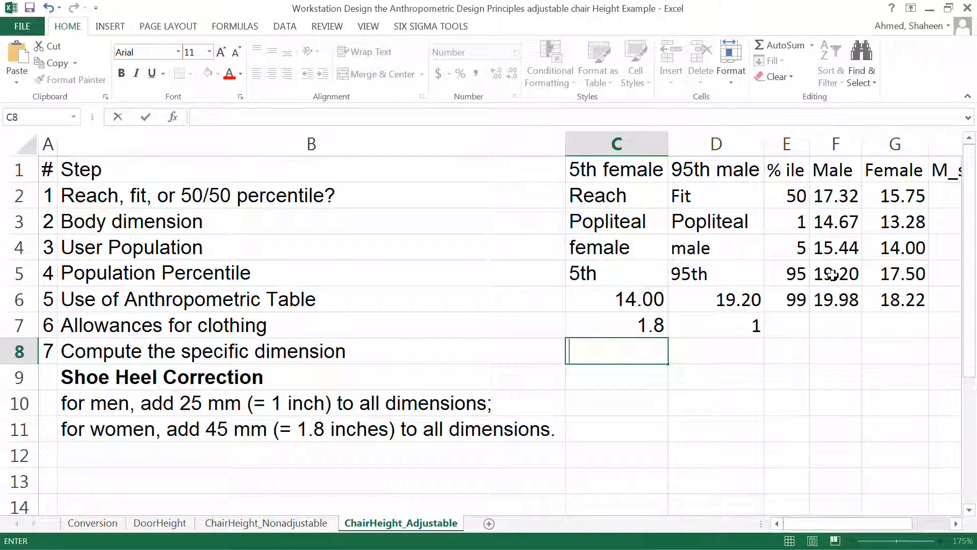
# Step: Sum C6:C7 in C8 to total the table value and allowance
pyautogui.write('=sum(')
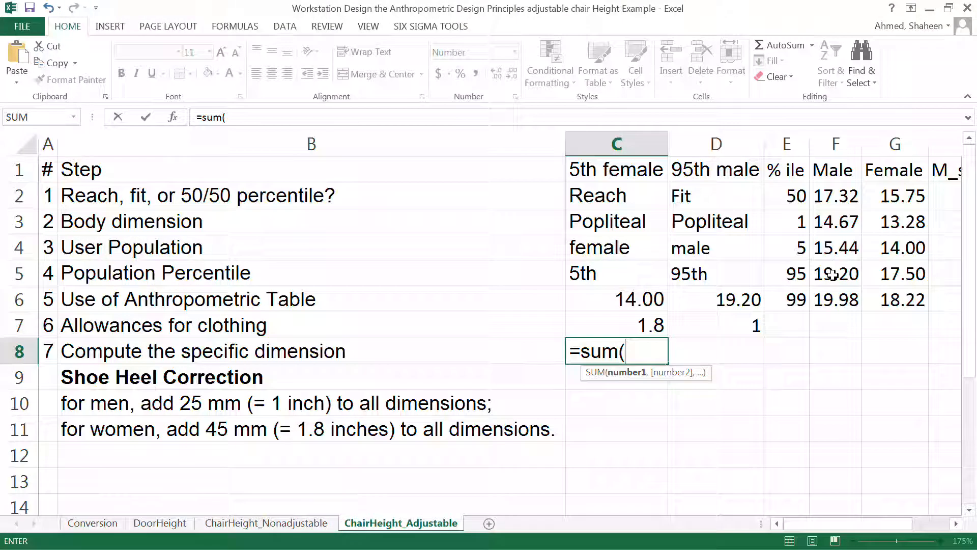
pyautogui.moveTo(616, 300); pyautogui.dragTo(616, 325)
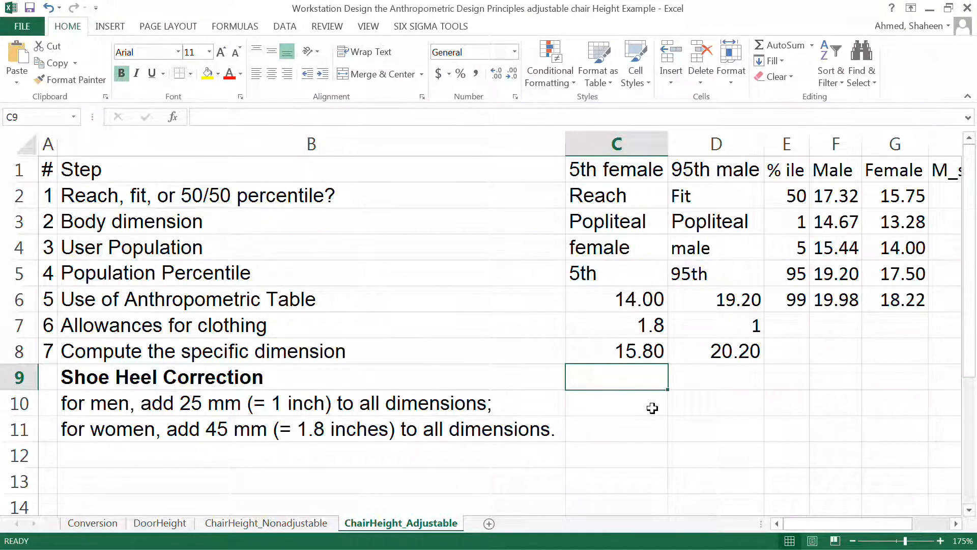
pyautogui.moveTo(617, 355)
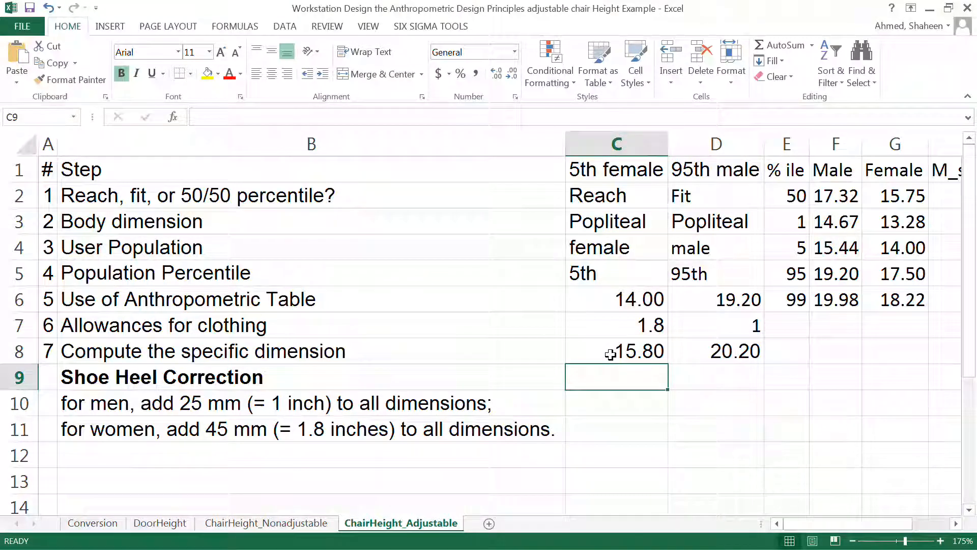
pyautogui.click(616, 351)
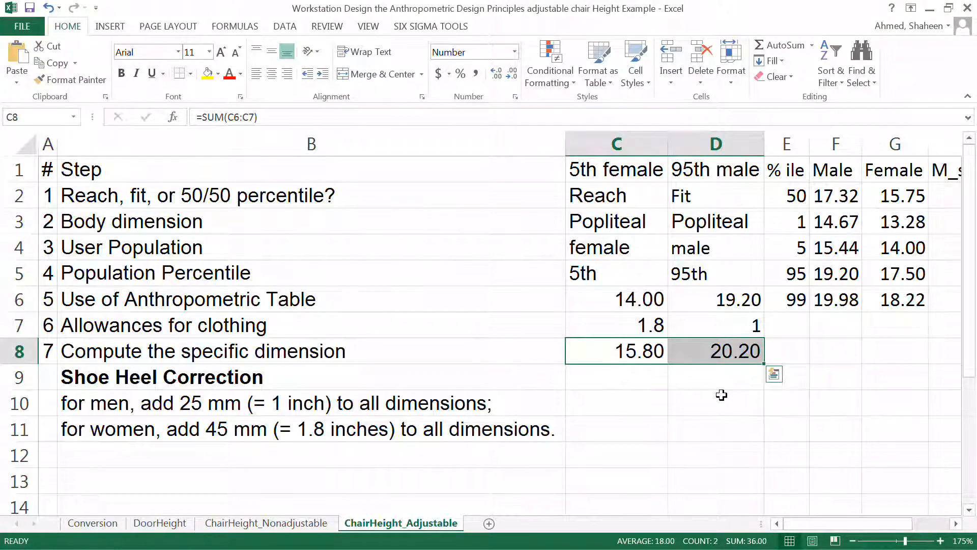
pyautogui.click(716, 403)
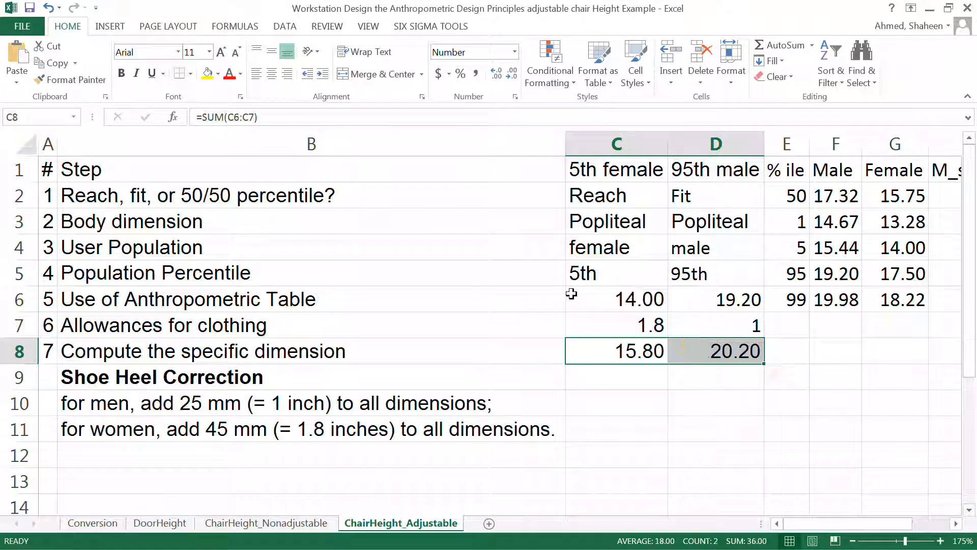
pyautogui.click(616, 403)
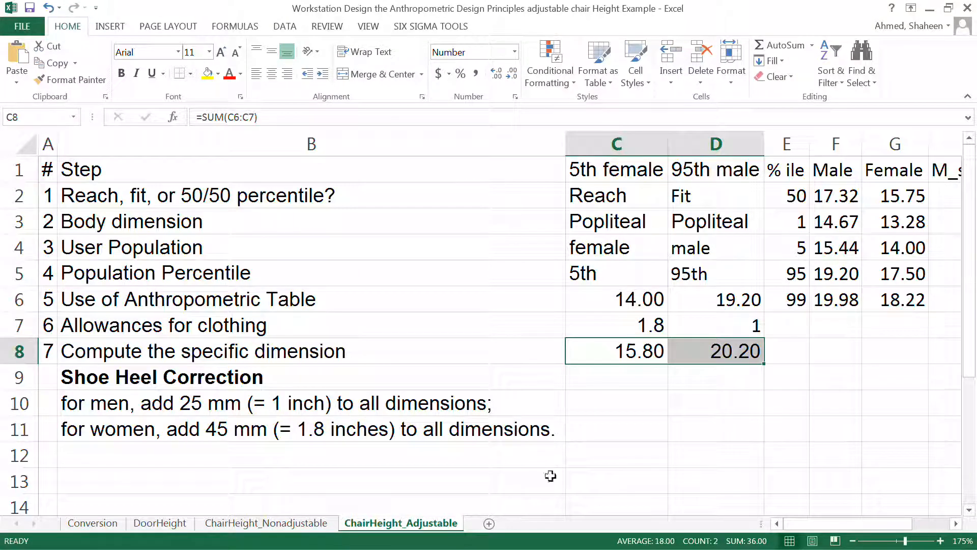
pyautogui.moveTo(499, 371)
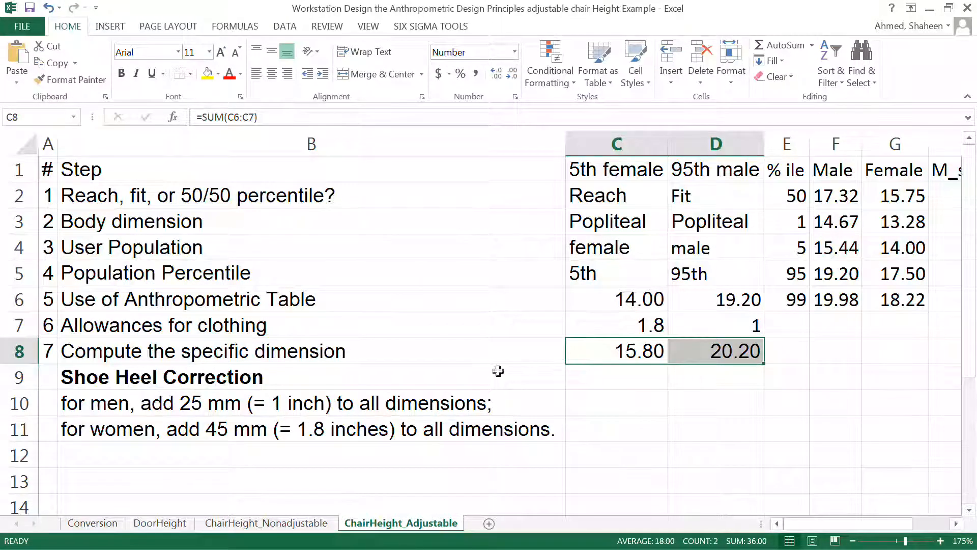